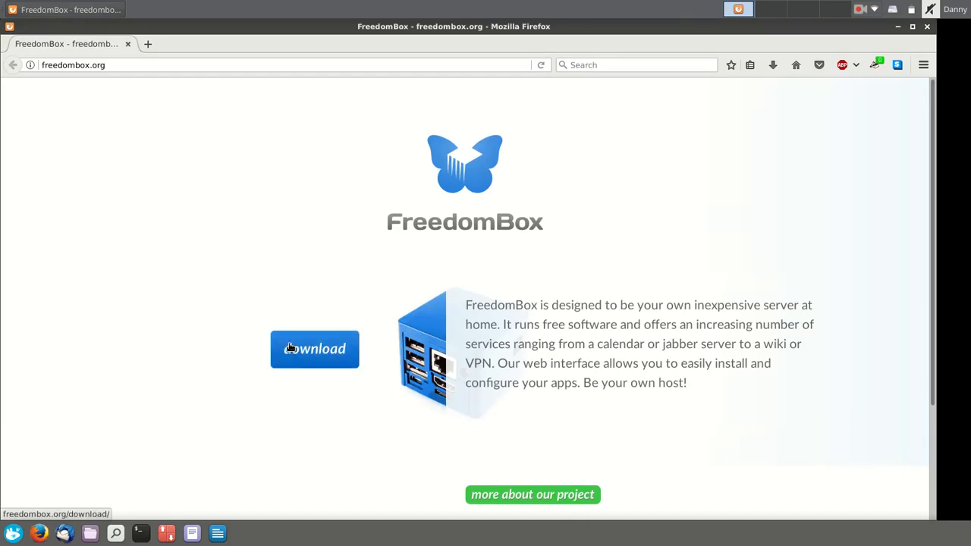
Download the stable Raspberry Pi 2 image from the FreedomBox download page.
click(314, 347)
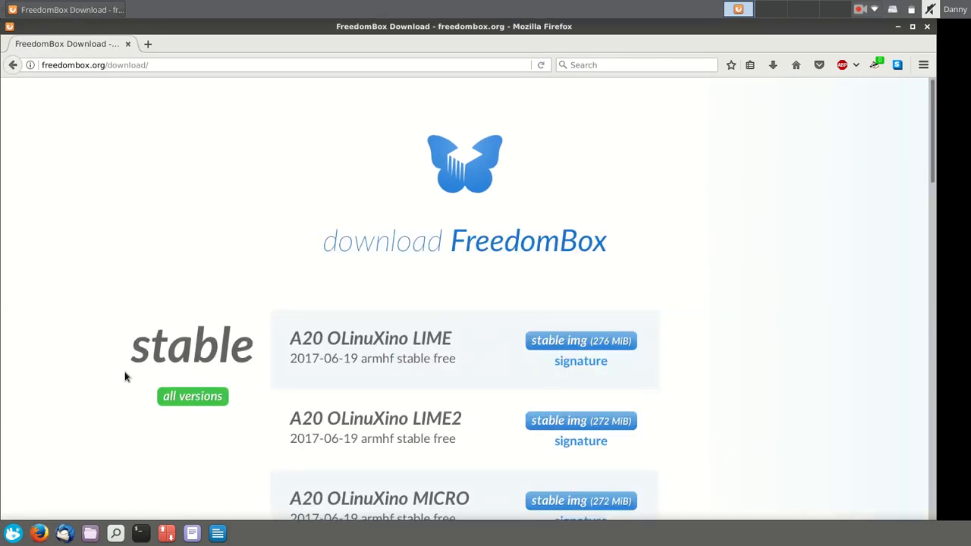
scroll(down, 3)
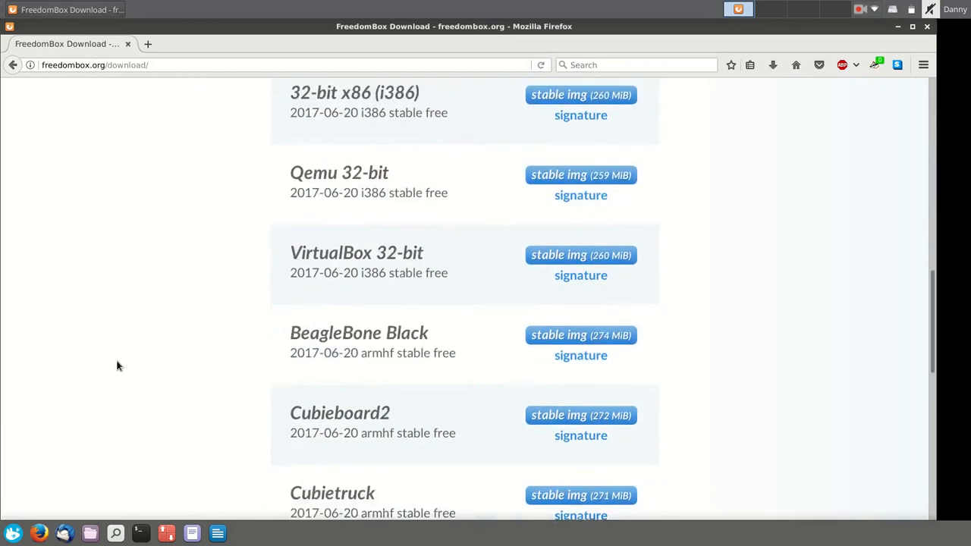
scroll(down, 3)
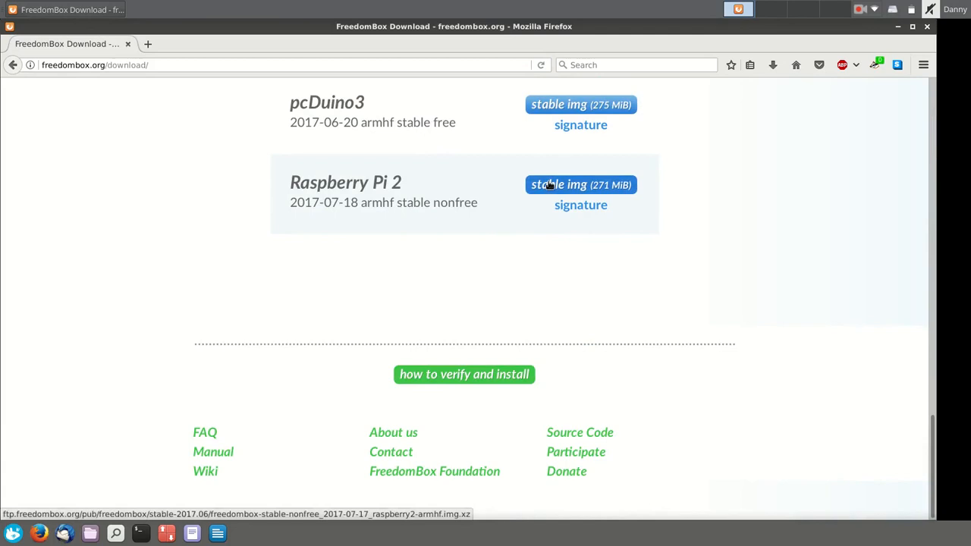
click(580, 185)
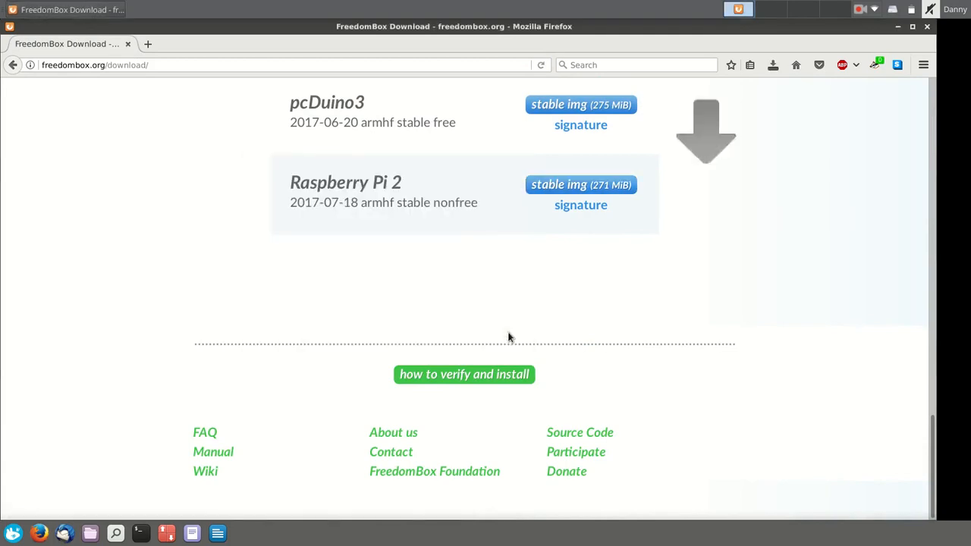
mouse_move(873, 205)
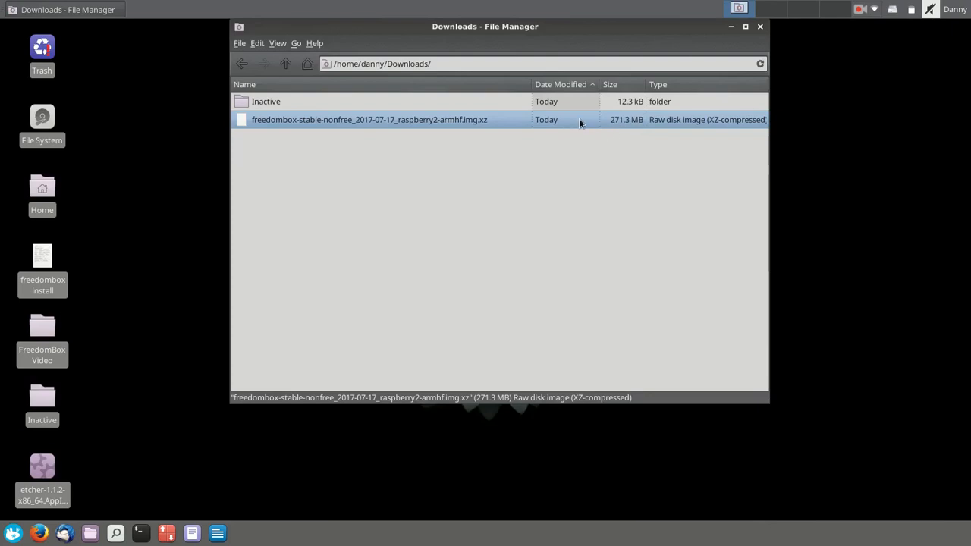
Extract the downloaded .img.xz archive into Downloads, yielding the 3.8 GB disk image.
right_click(370, 118)
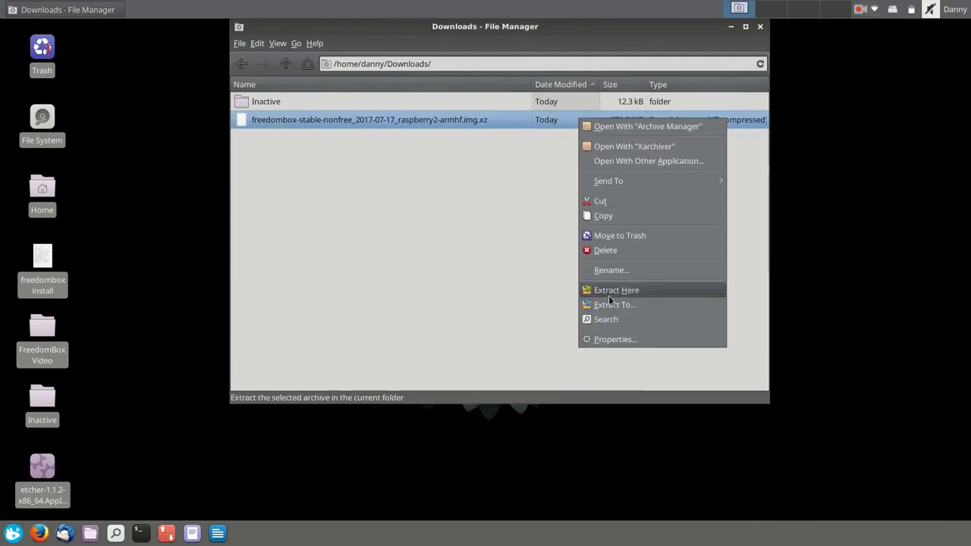
click(615, 290)
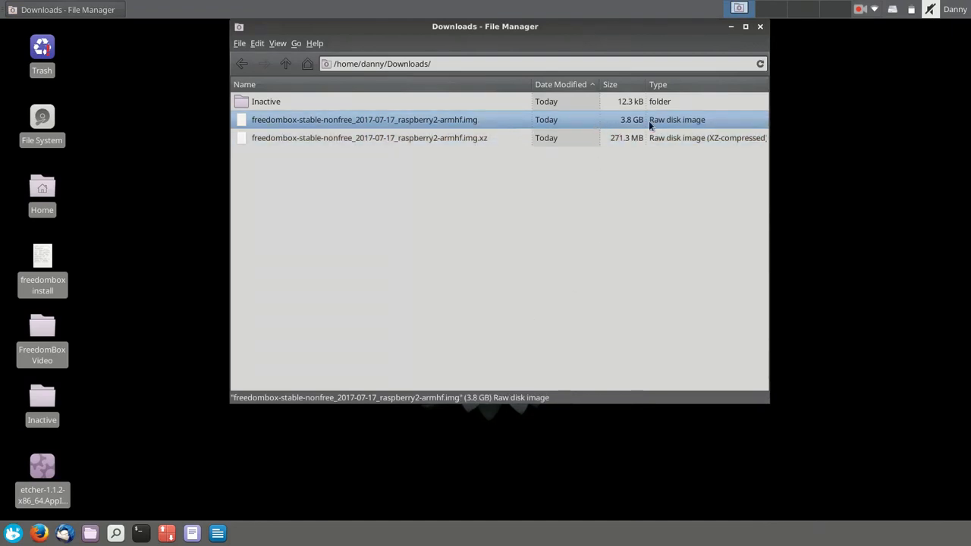
mouse_move(856, 37)
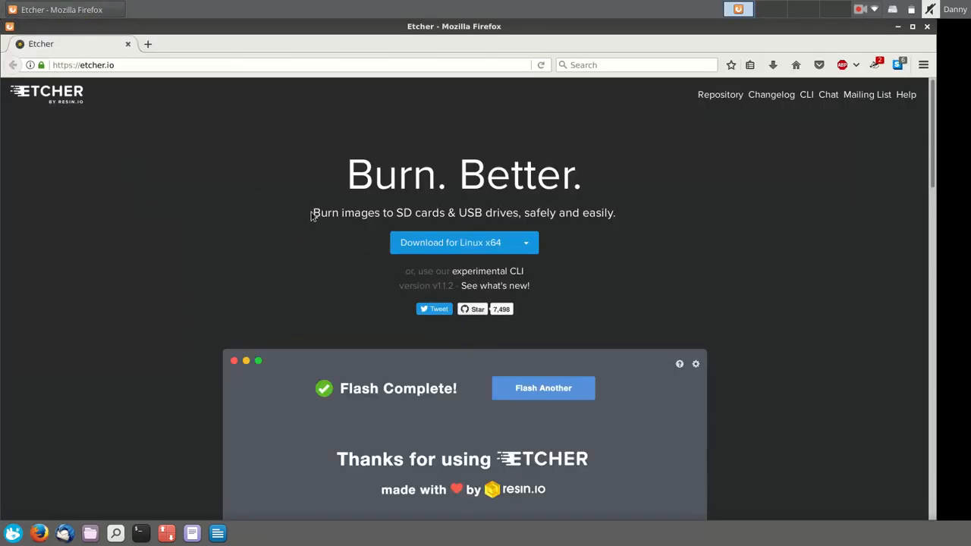
click(544, 389)
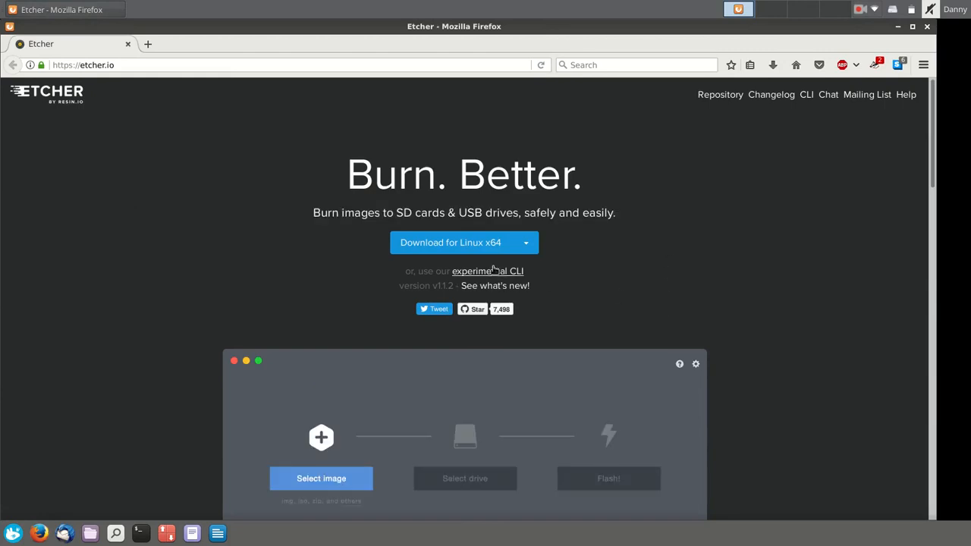
click(525, 243)
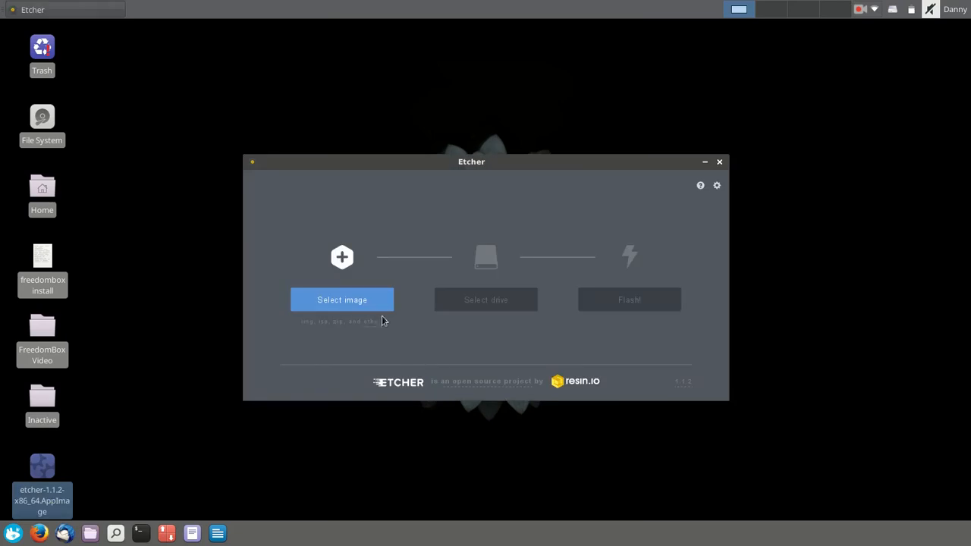
Select the extracted FreedomBox disk image from Downloads as the image to burn.
click(341, 300)
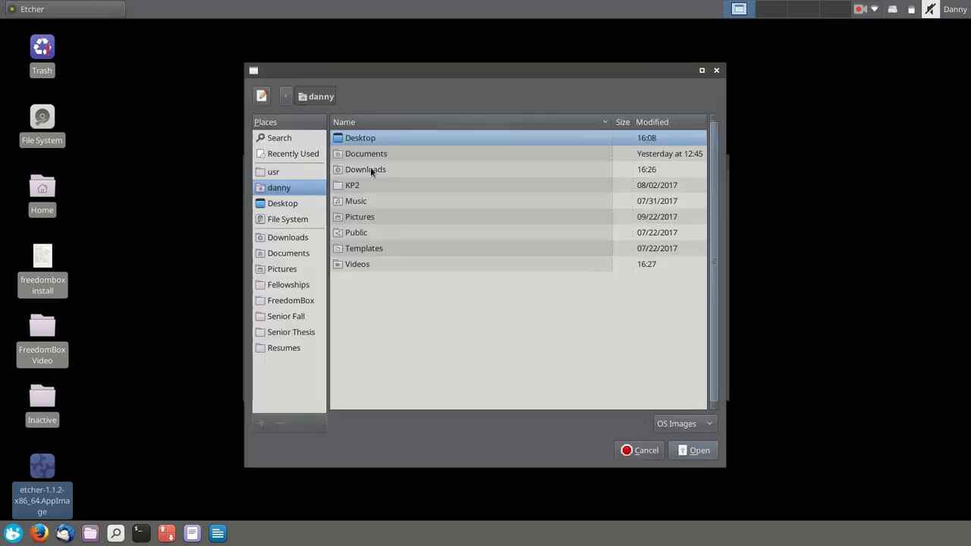
double_click(364, 170)
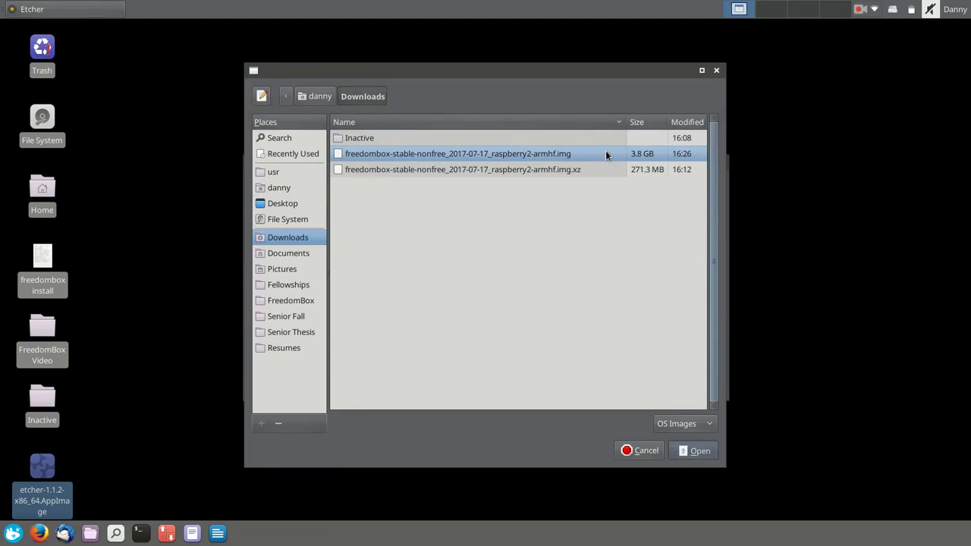
click(693, 449)
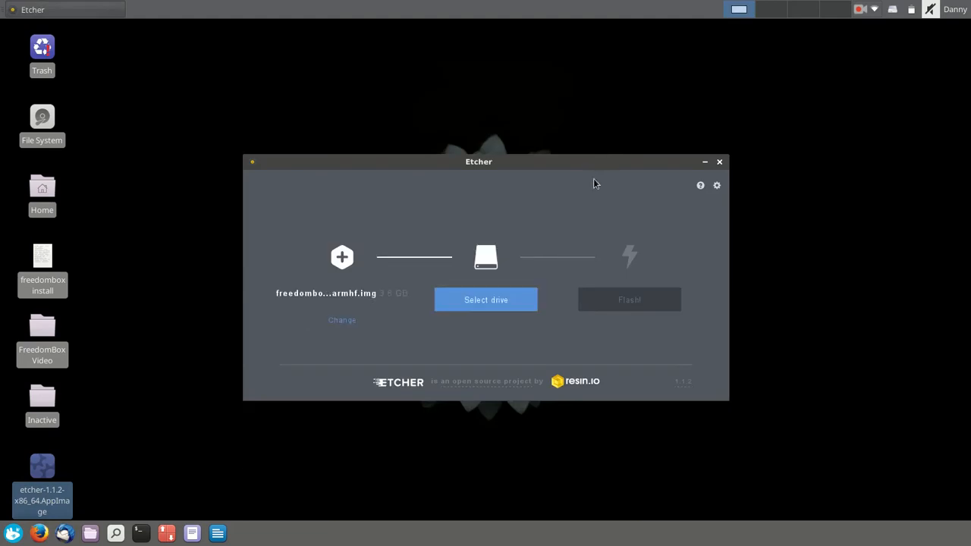
Choose the Swivel 8.01 GB drive as target and begin flashing the image.
click(486, 301)
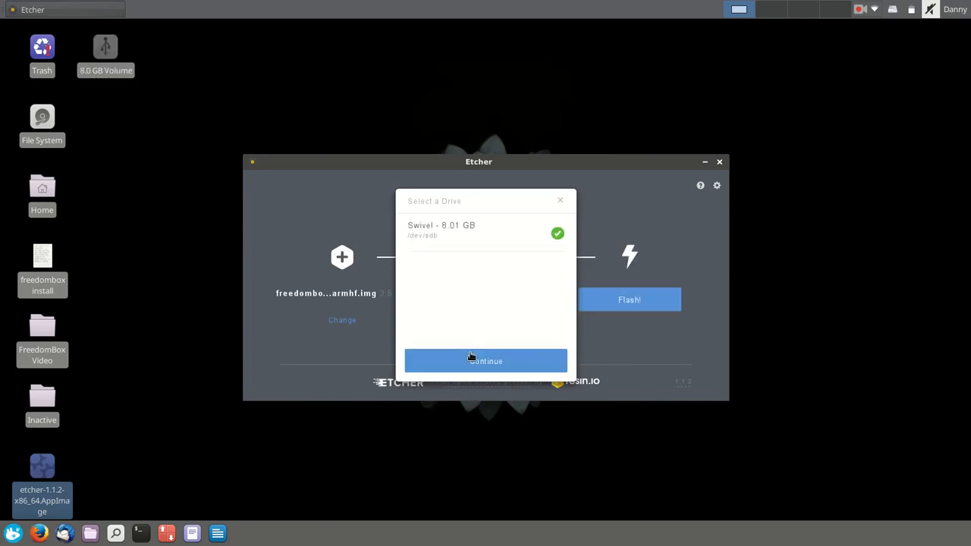
mouse_move(485, 361)
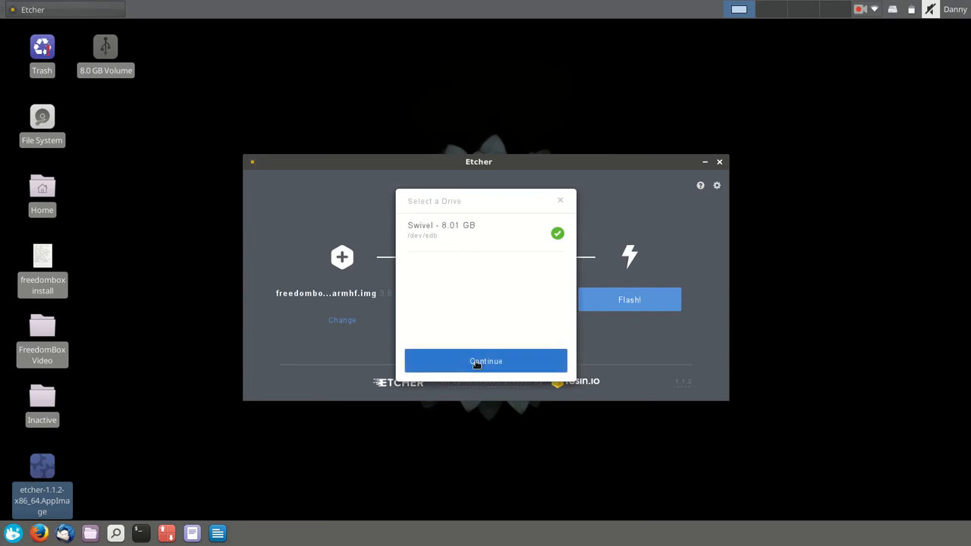
click(486, 361)
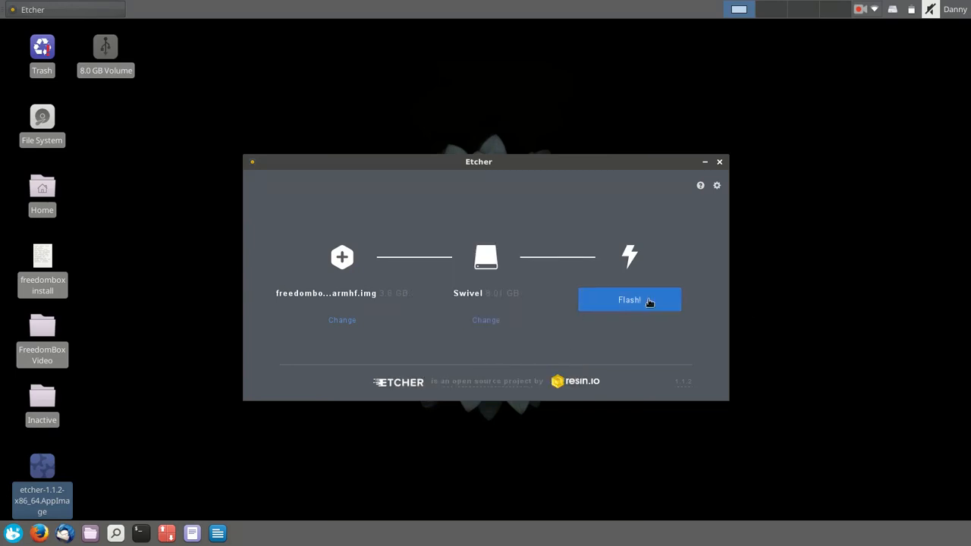
click(630, 299)
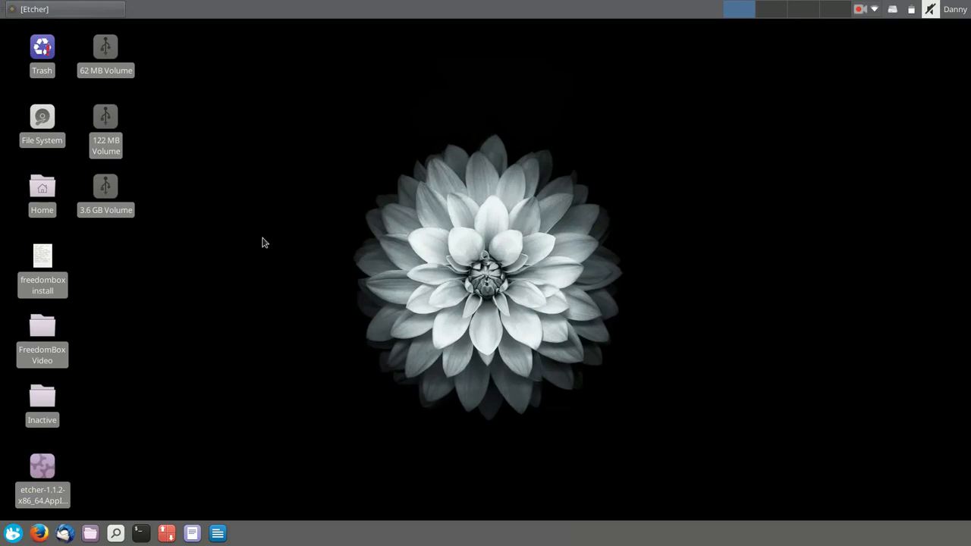
Rearrange the desktop while flashing completes and Firefox opens on a blank tab.
drag(264, 243, 76, 44)
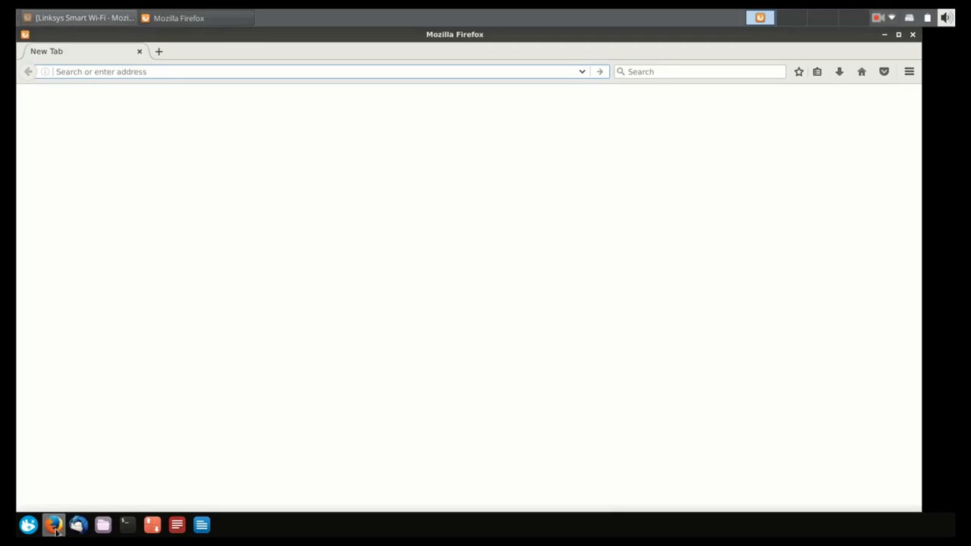
Load the freedombox.local address in Firefox.
text(freedombox.local)
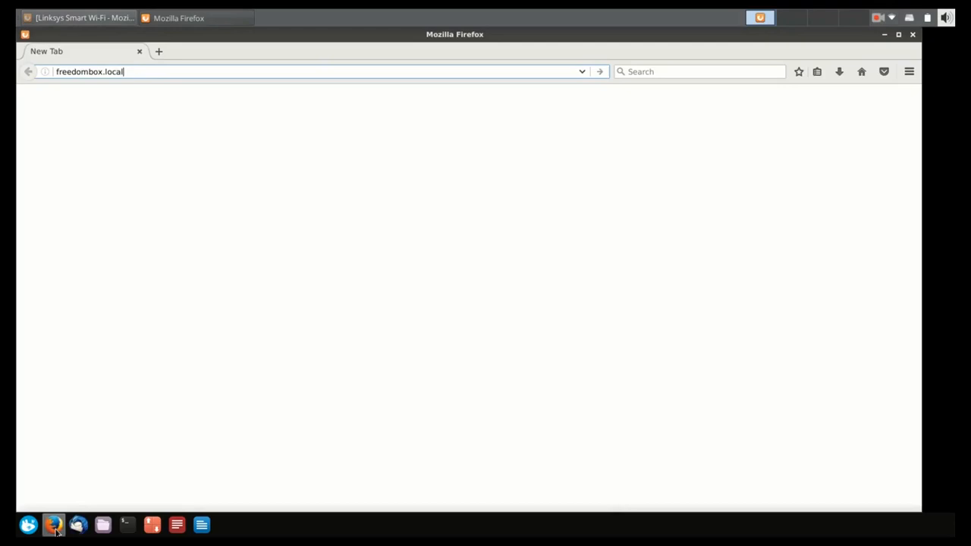
key(Return)
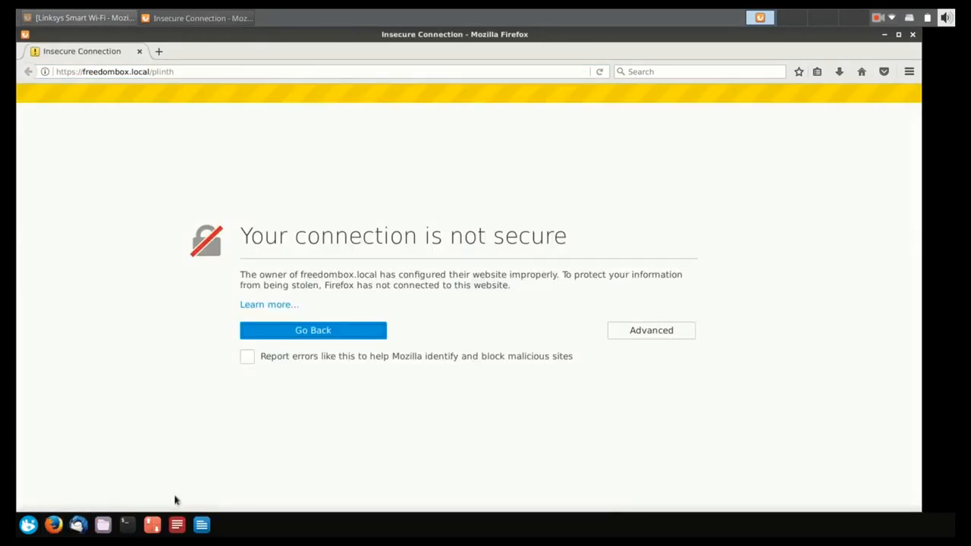
mouse_move(385, 392)
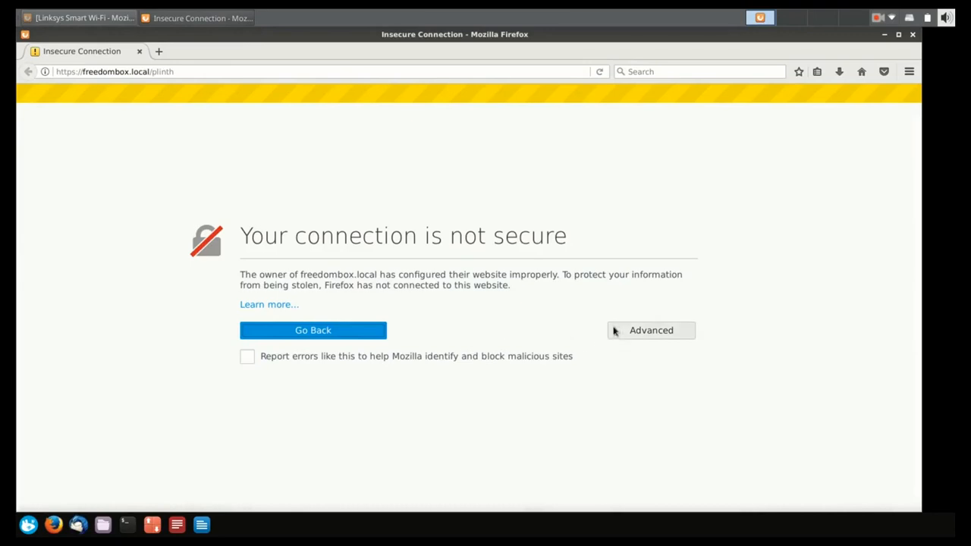
Permanently add a security exception for the site's self-signed certificate.
click(651, 331)
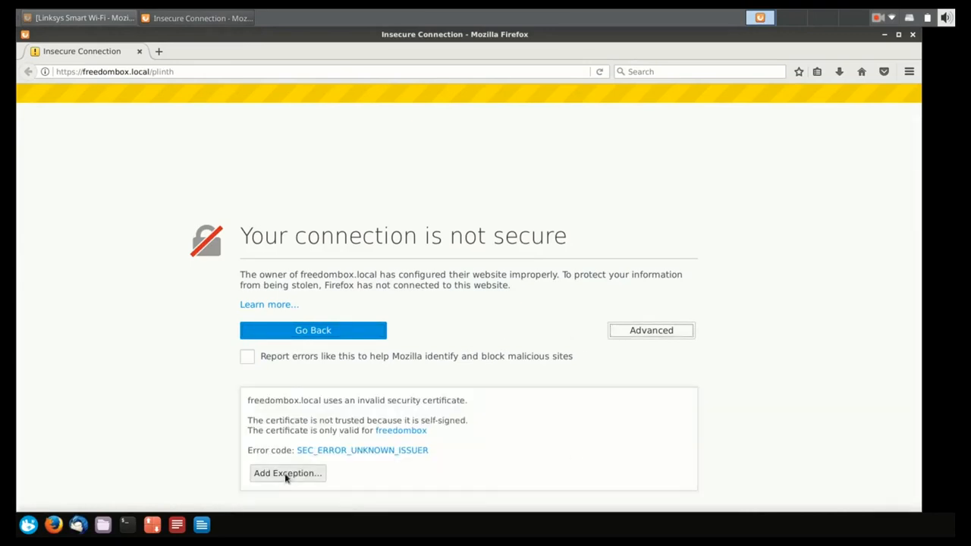
click(287, 474)
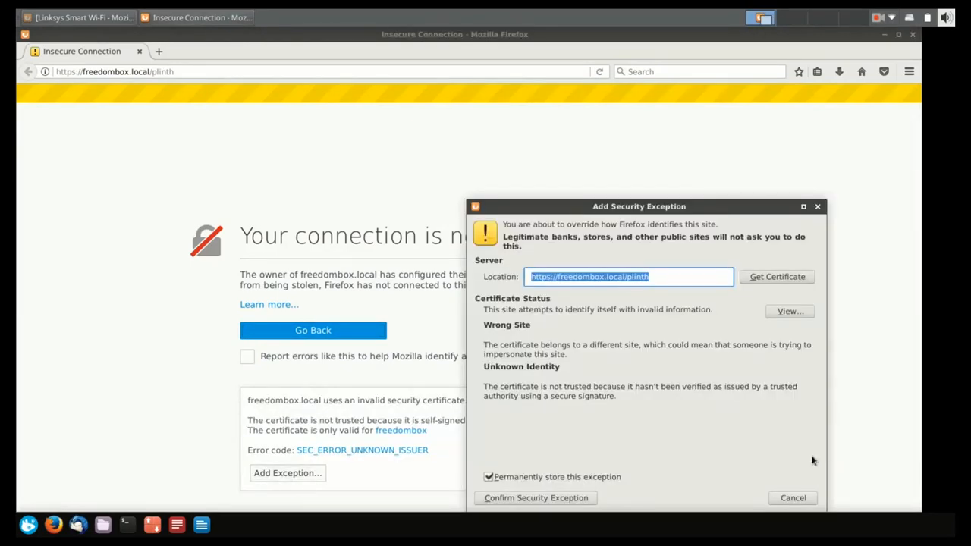
mouse_move(756, 313)
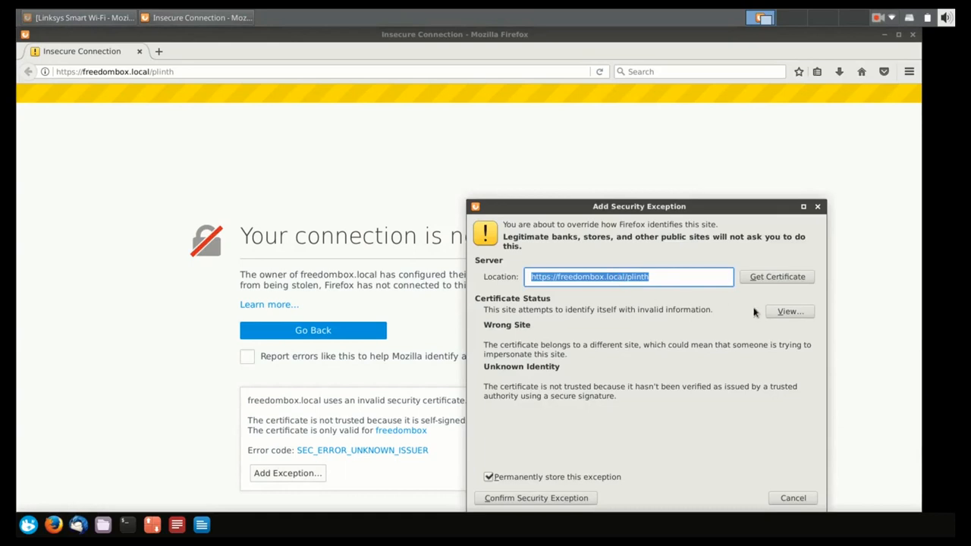
mouse_move(534, 483)
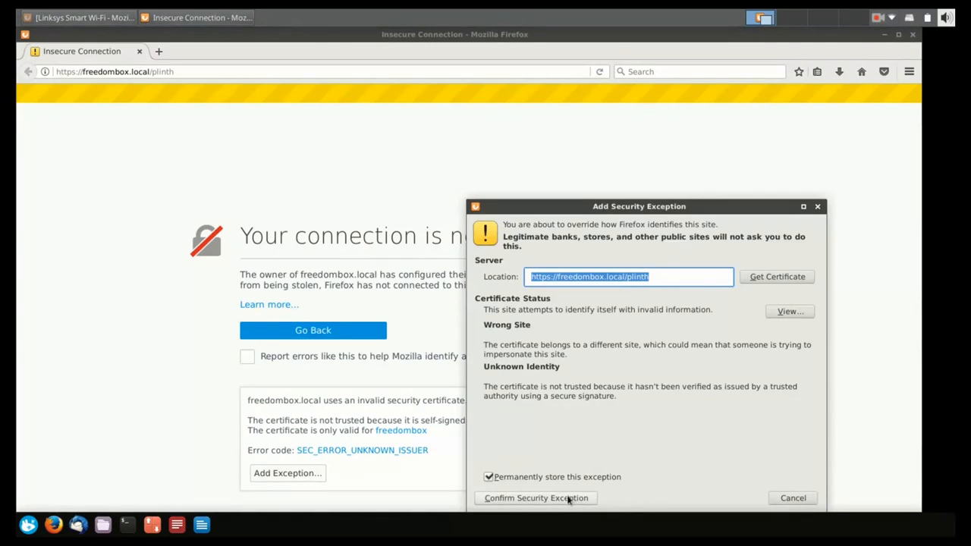
click(534, 498)
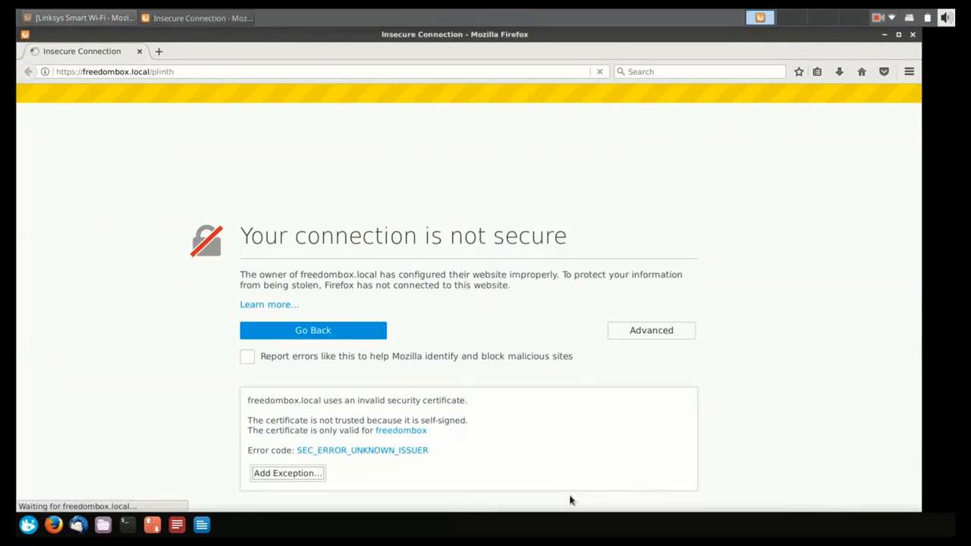
Begin the FreedomBox first-time setup.
click(288, 473)
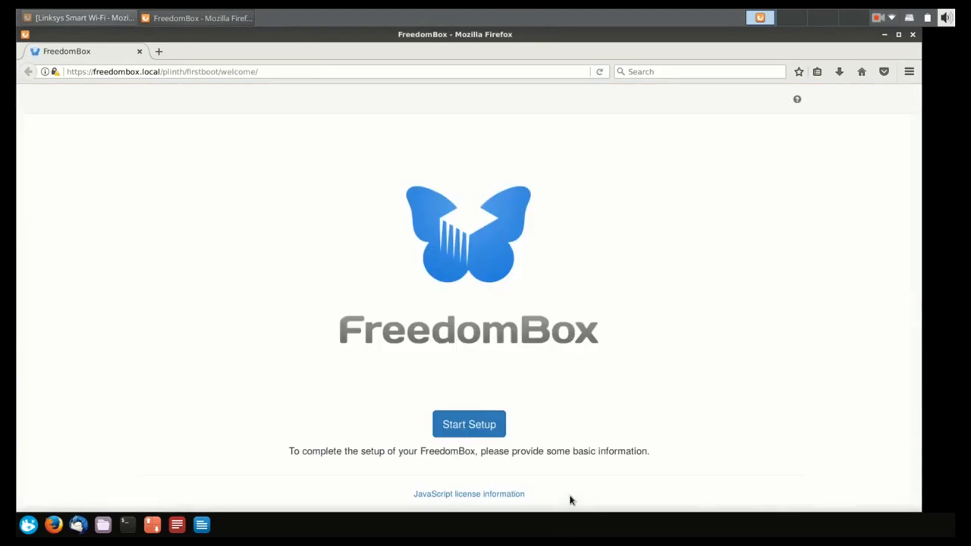
mouse_move(561, 379)
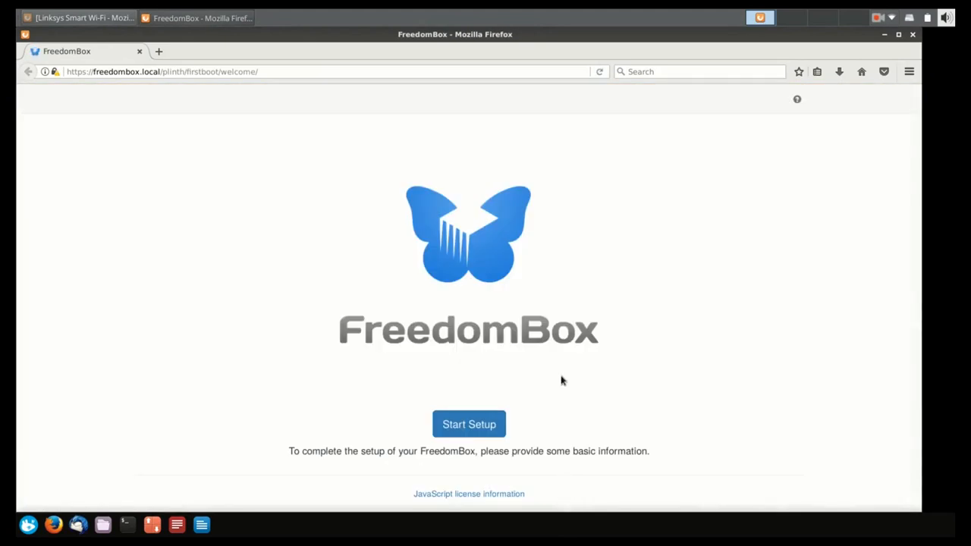
mouse_move(787, 461)
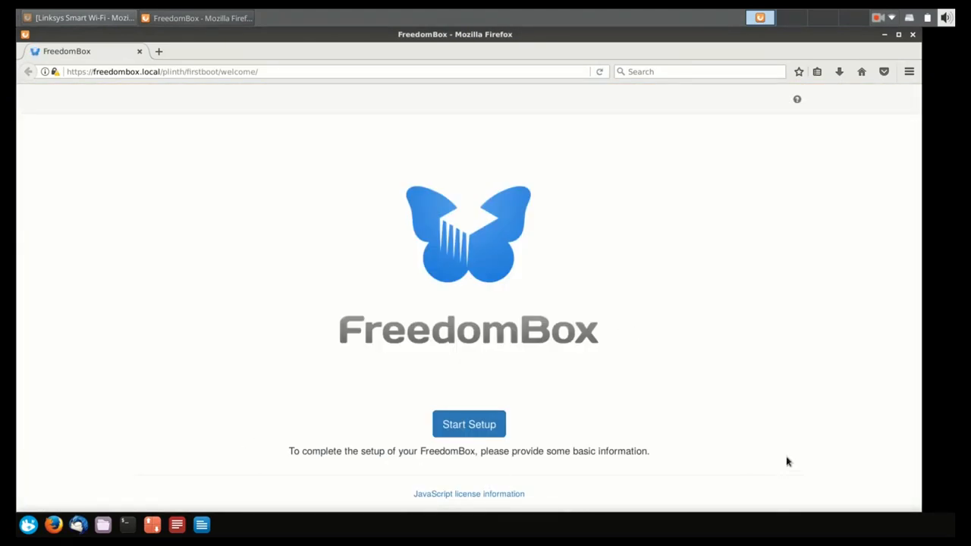
click(469, 425)
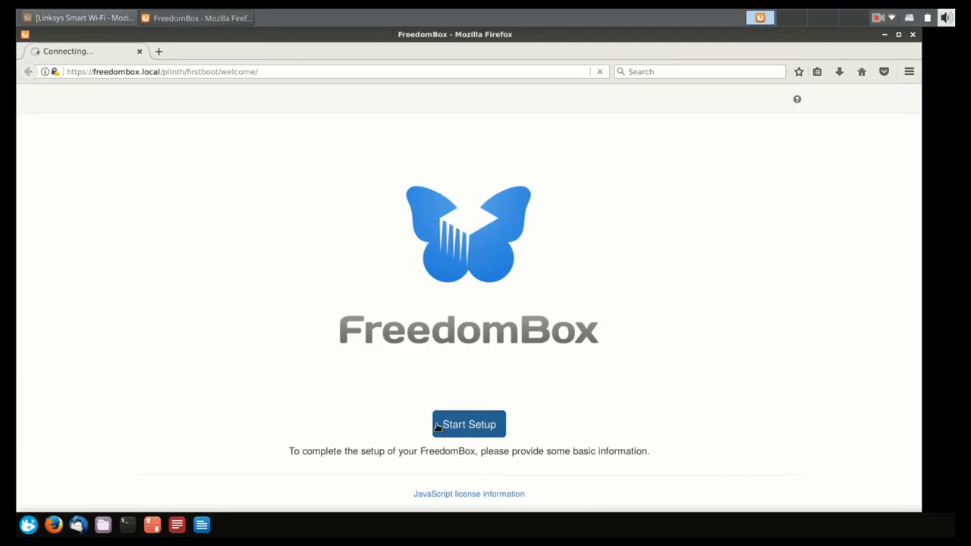
click(469, 425)
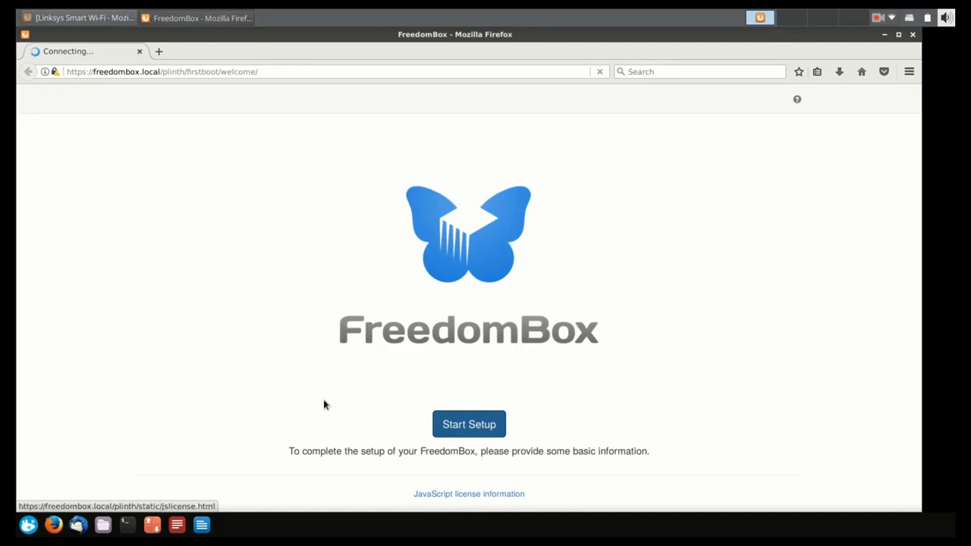
click(469, 425)
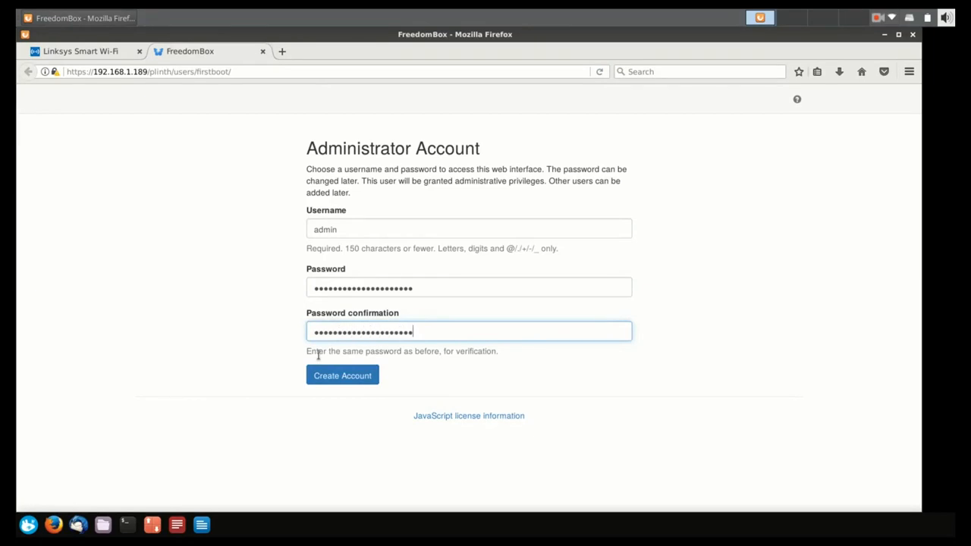
Create the administrator account named admin with its password.
click(343, 376)
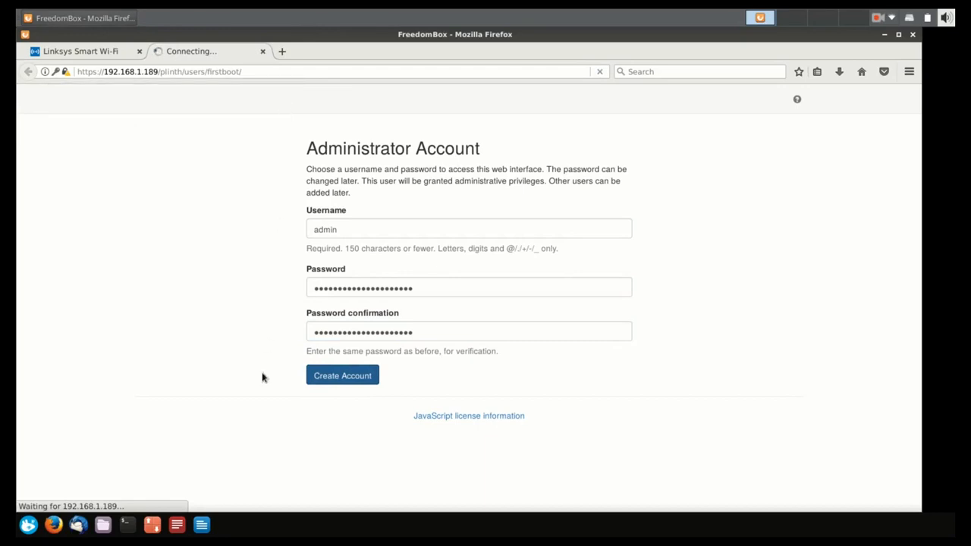
mouse_move(189, 200)
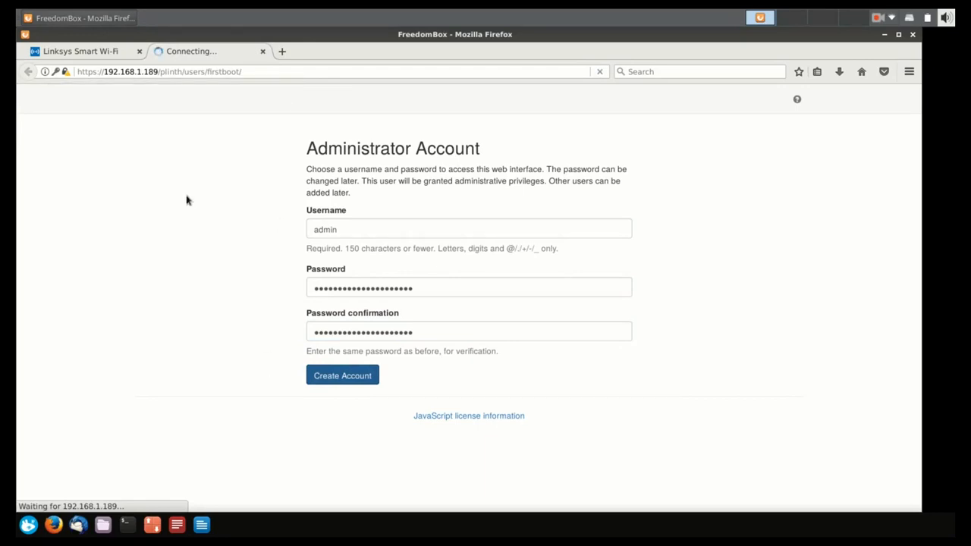
click(343, 377)
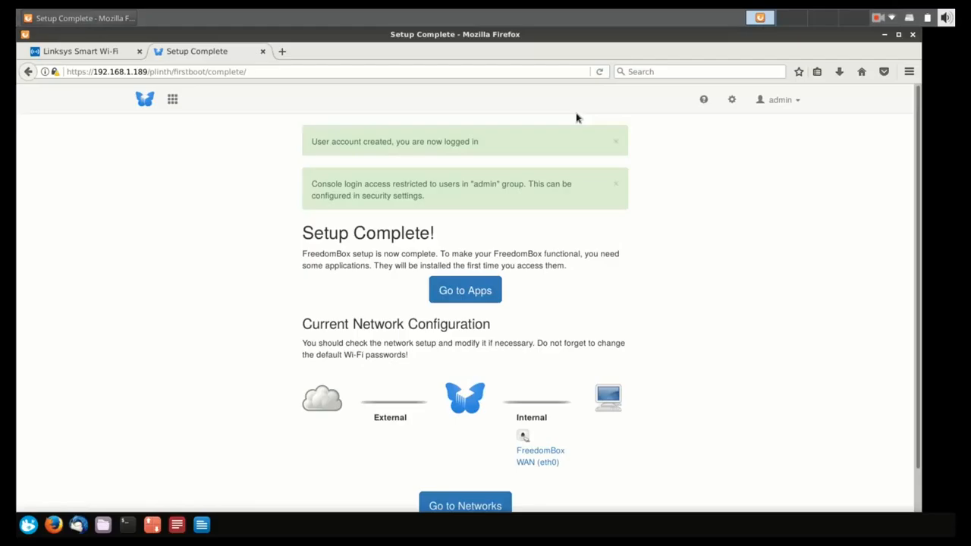
mouse_move(203, 270)
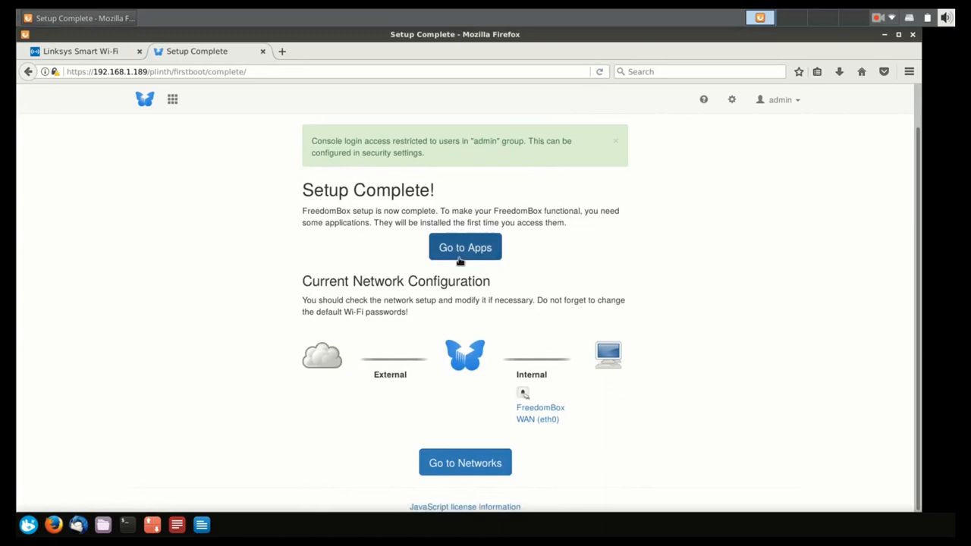
Browse the apps list and view the Tor and OpenVPN installation pages.
click(464, 248)
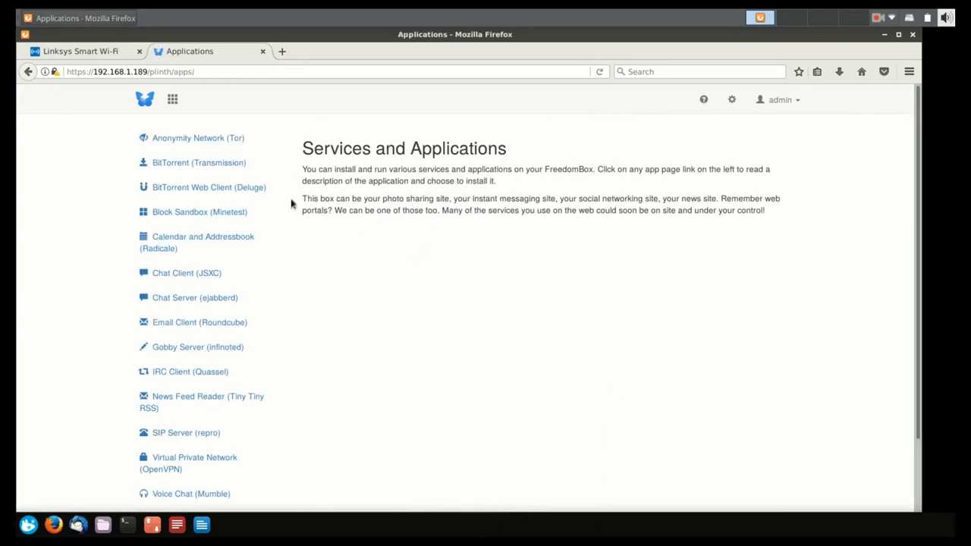
click(197, 136)
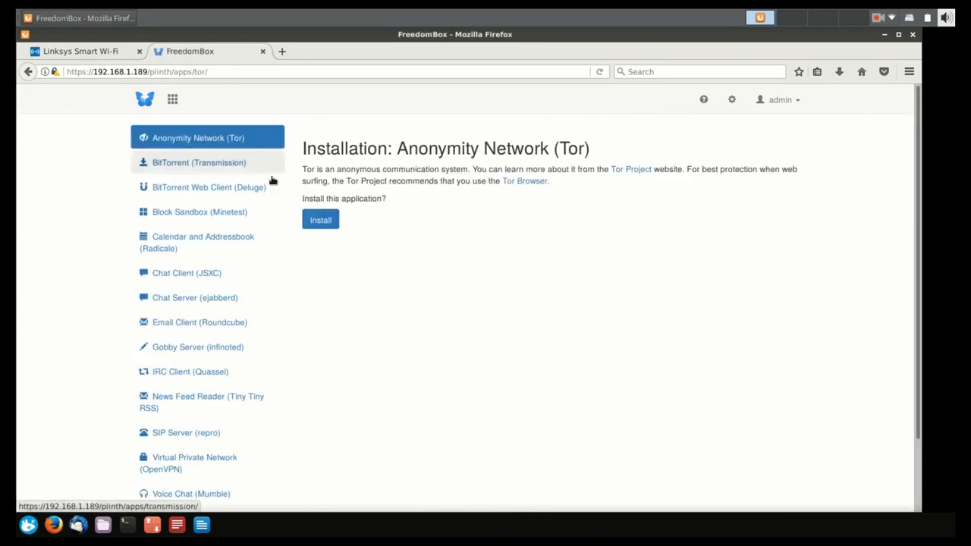
scroll(down, 3)
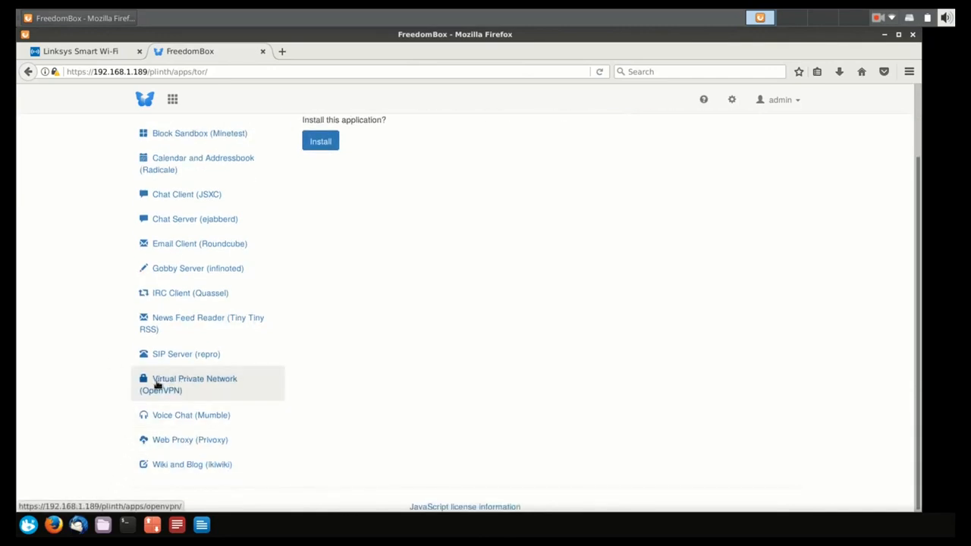
click(194, 383)
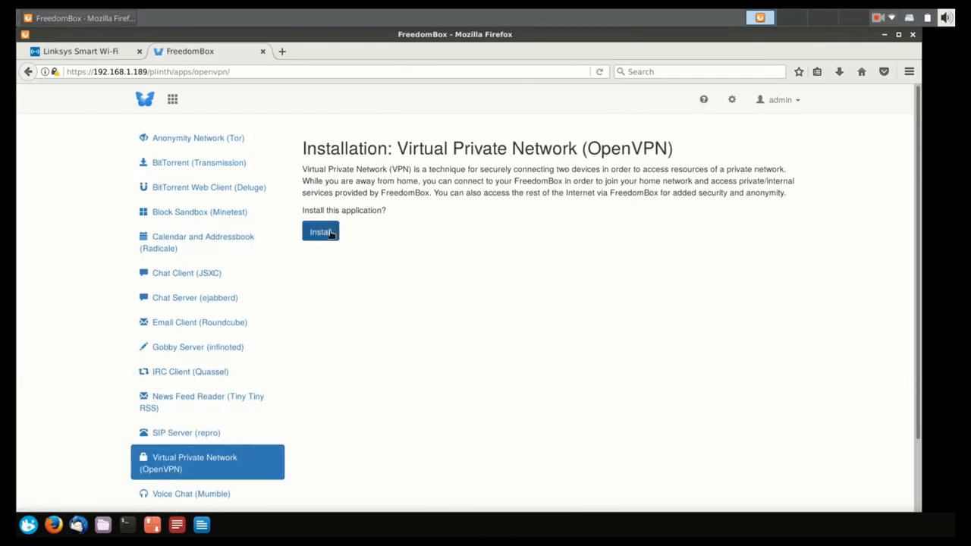
scroll(down, 3)
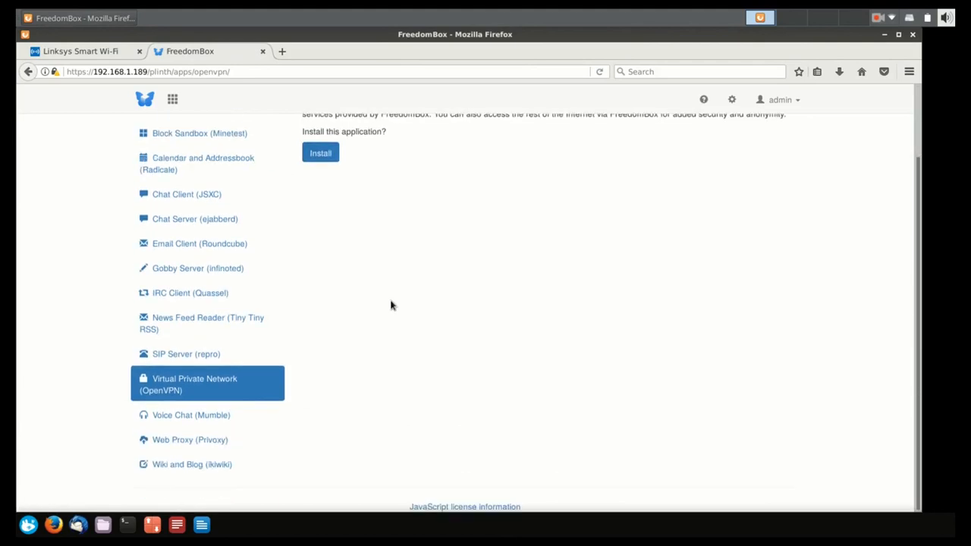
scroll(up, 3)
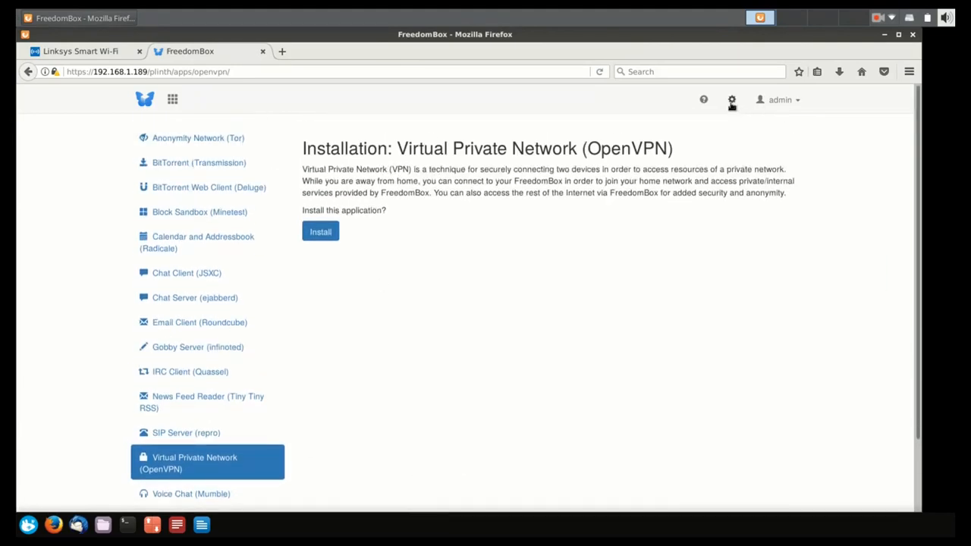
Go to System Configuration and open the Power page with restart and shutdown options.
click(731, 100)
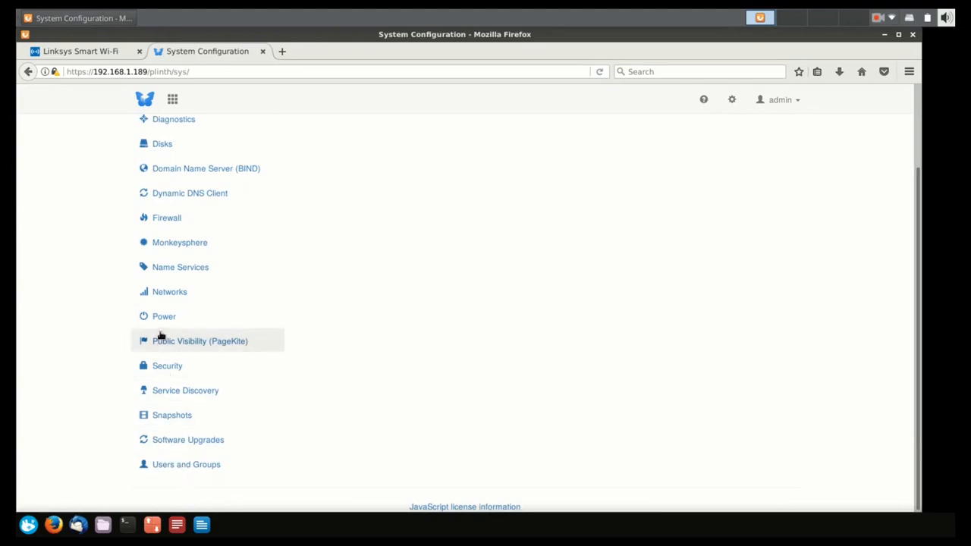
click(164, 317)
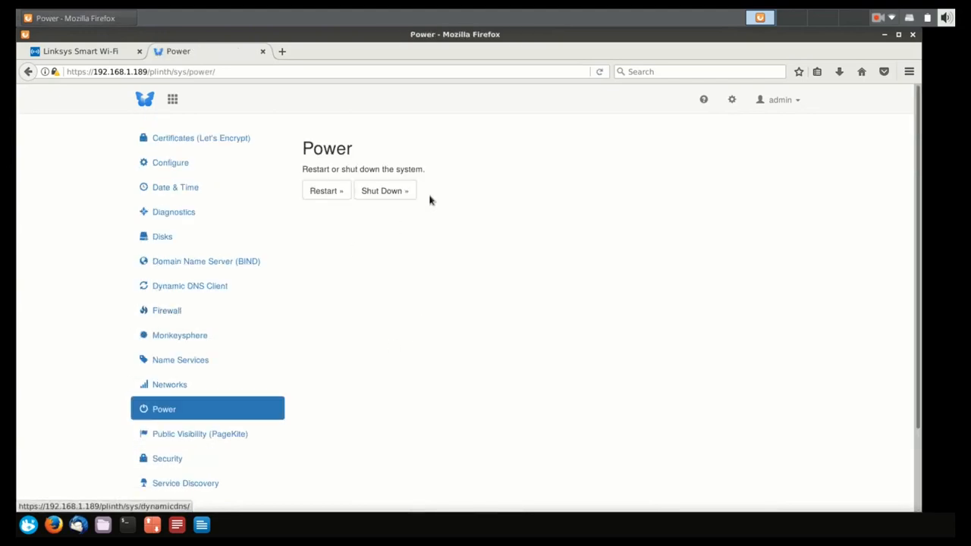